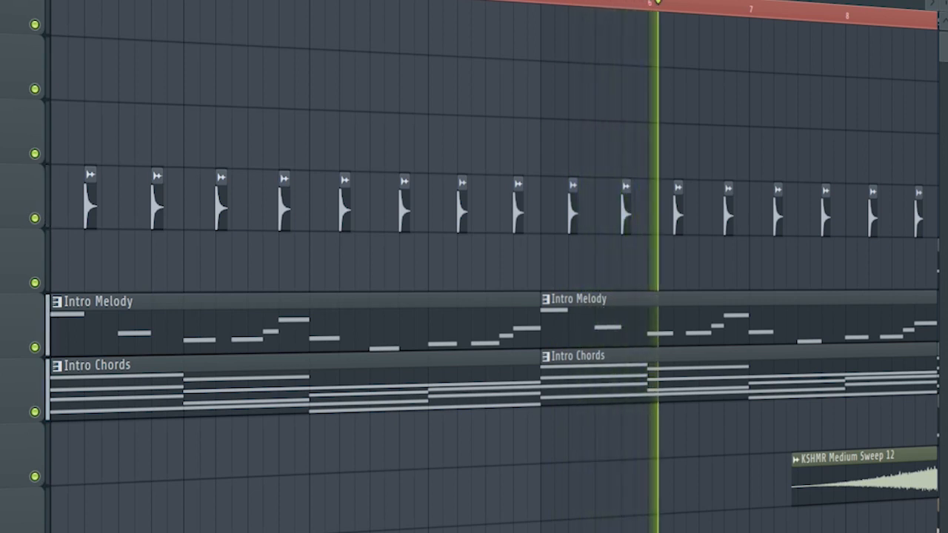
left_click(761, 6)
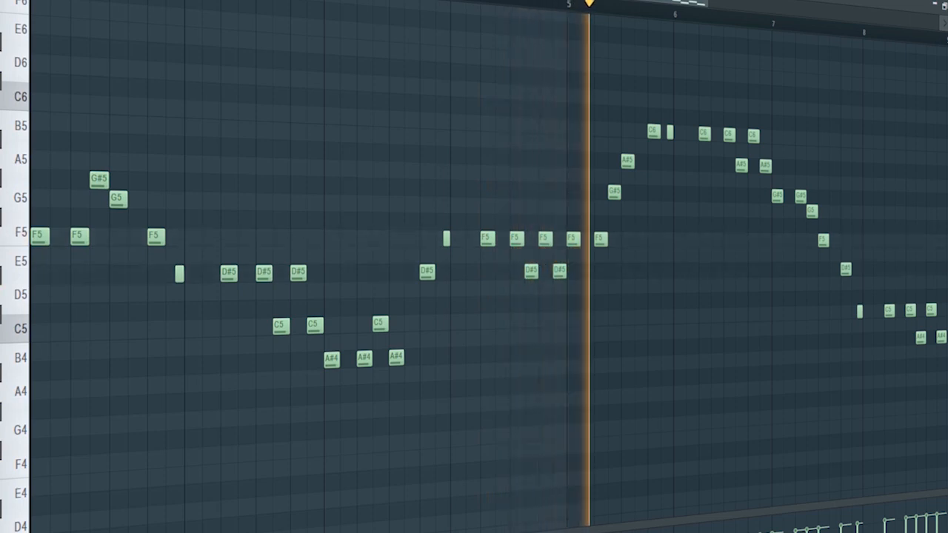
left_click(696, 12)
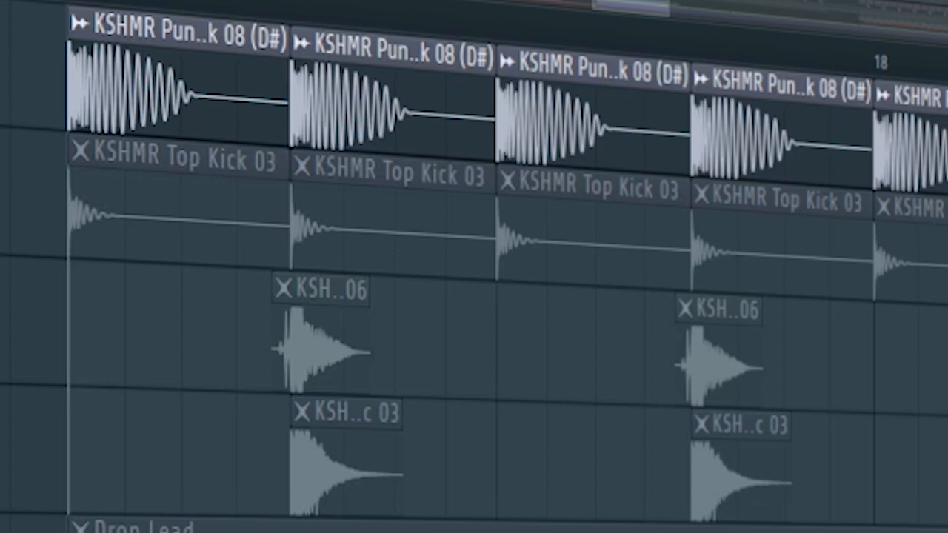
left_click(545, 18)
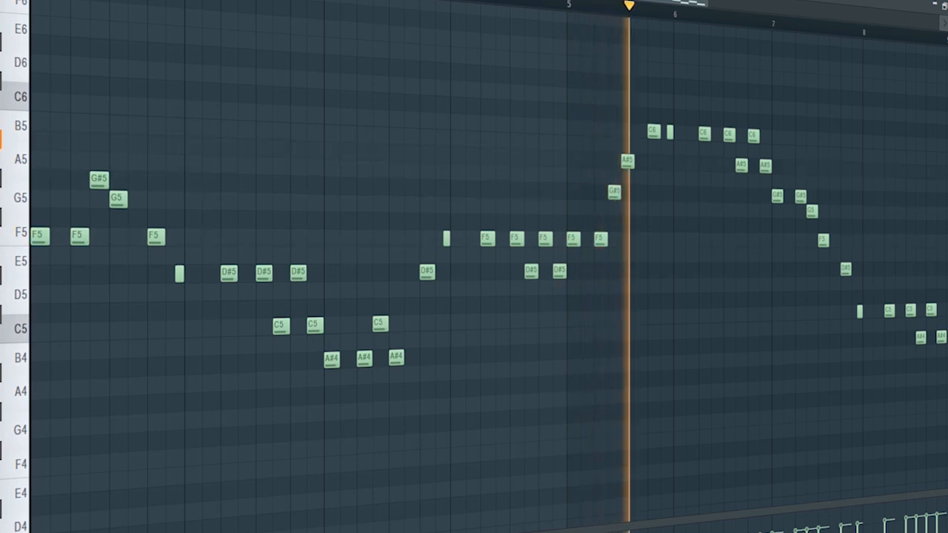
left_click(735, 6)
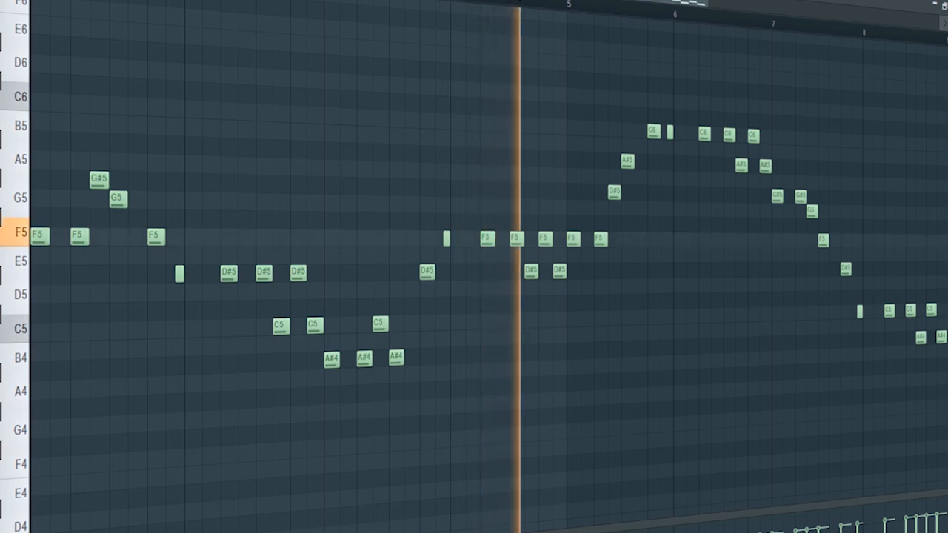
left_click(634, 7)
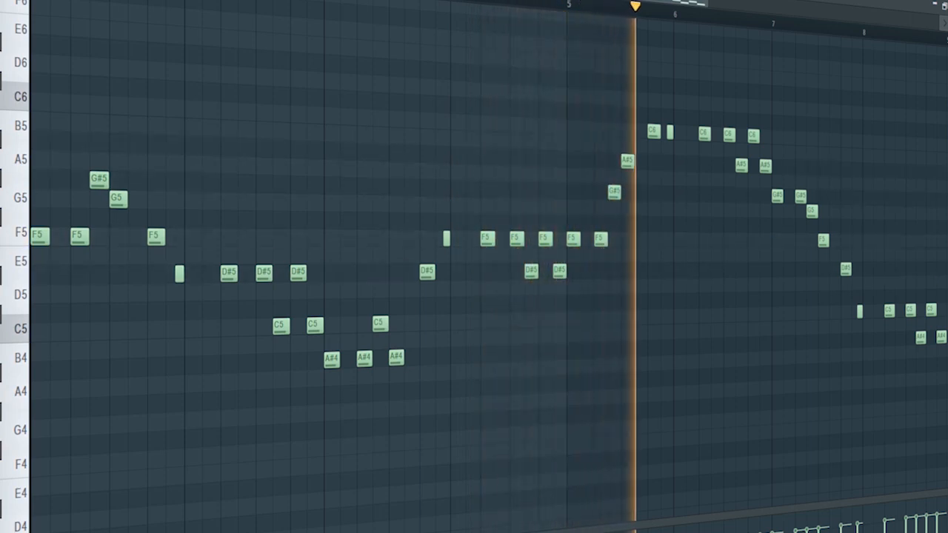
left_click(741, 8)
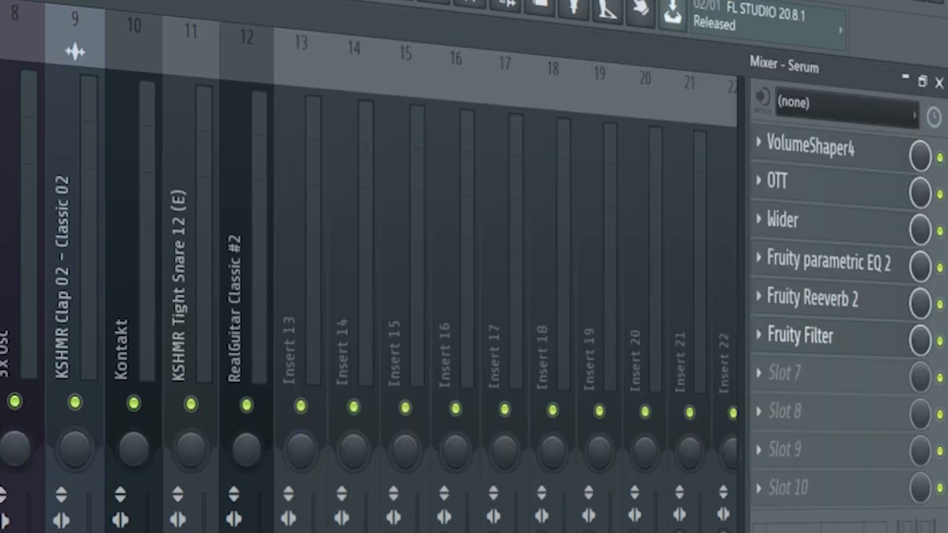
left_click(800, 335)
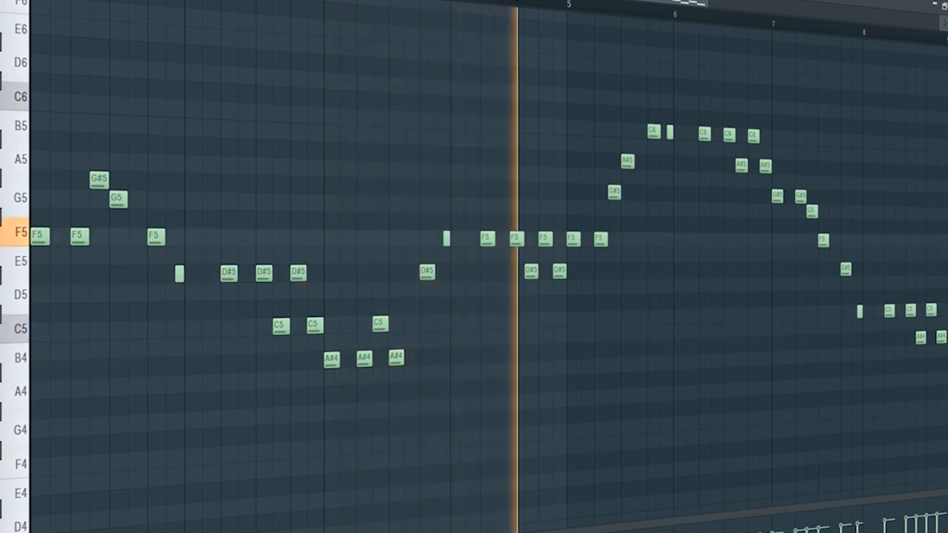
left_click(634, 7)
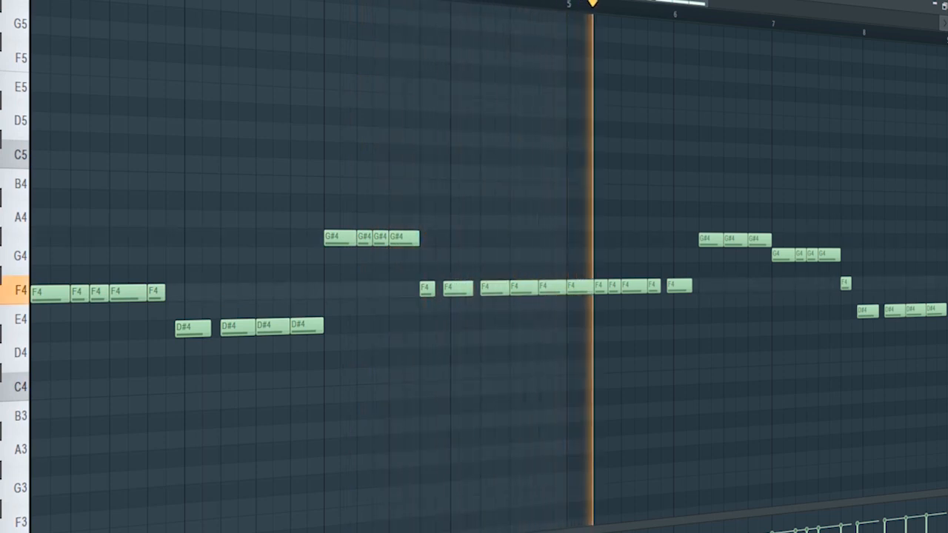
left_click(702, 7)
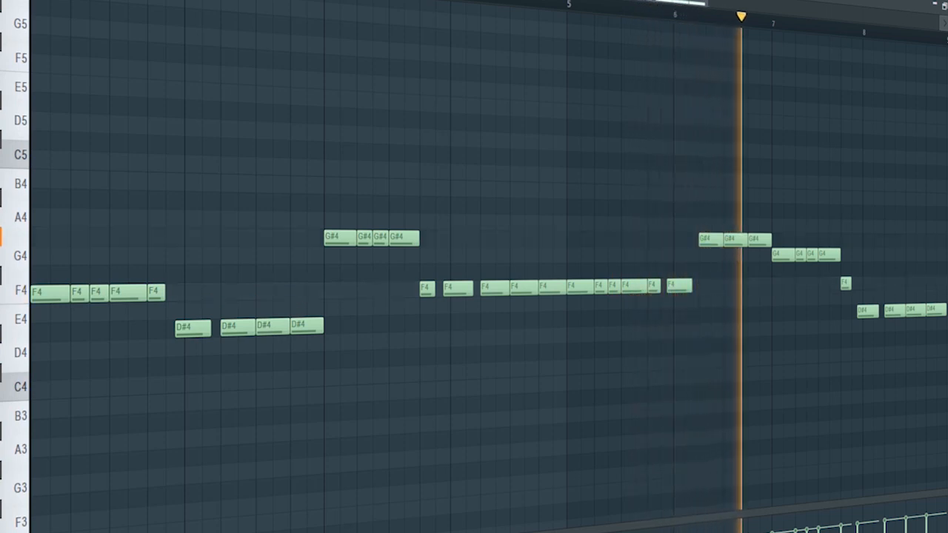
left_click(837, 27)
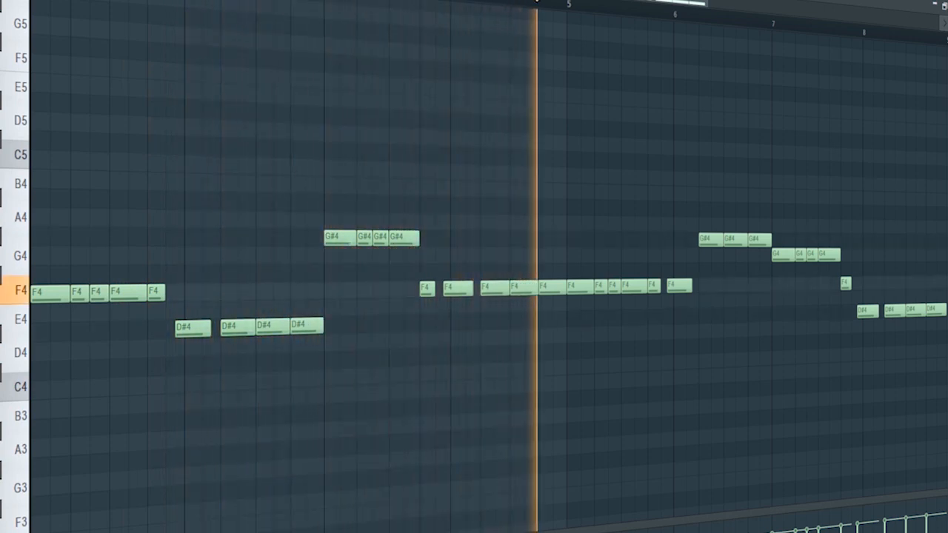
left_click(649, 7)
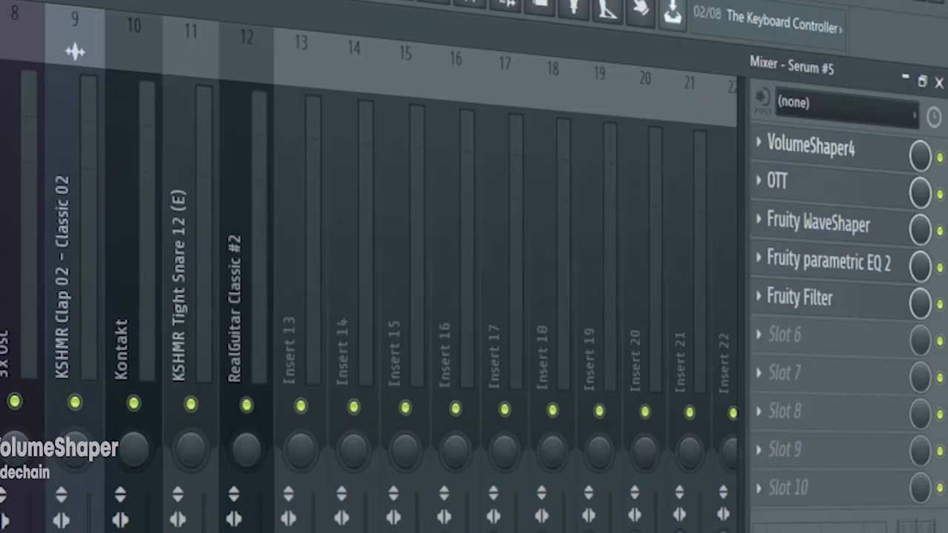
left_click(777, 181)
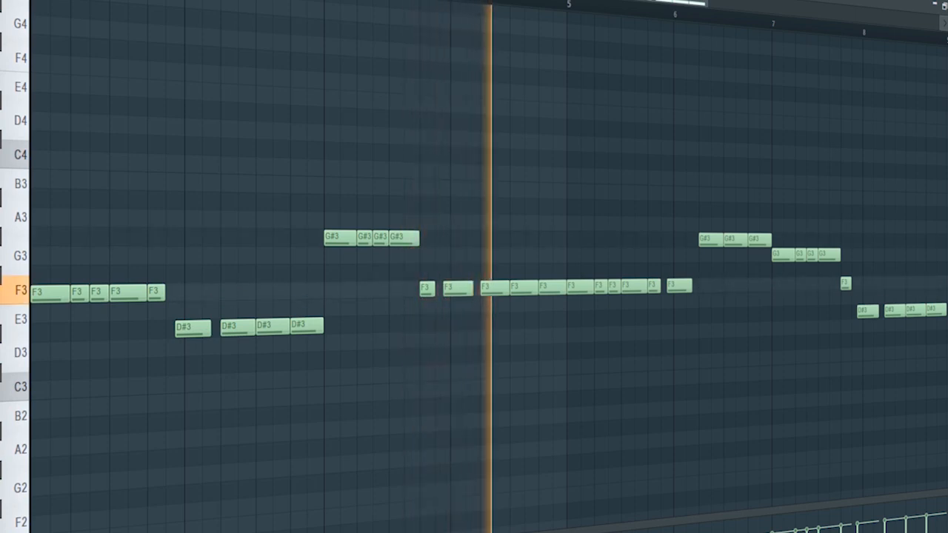
left_click(613, 4)
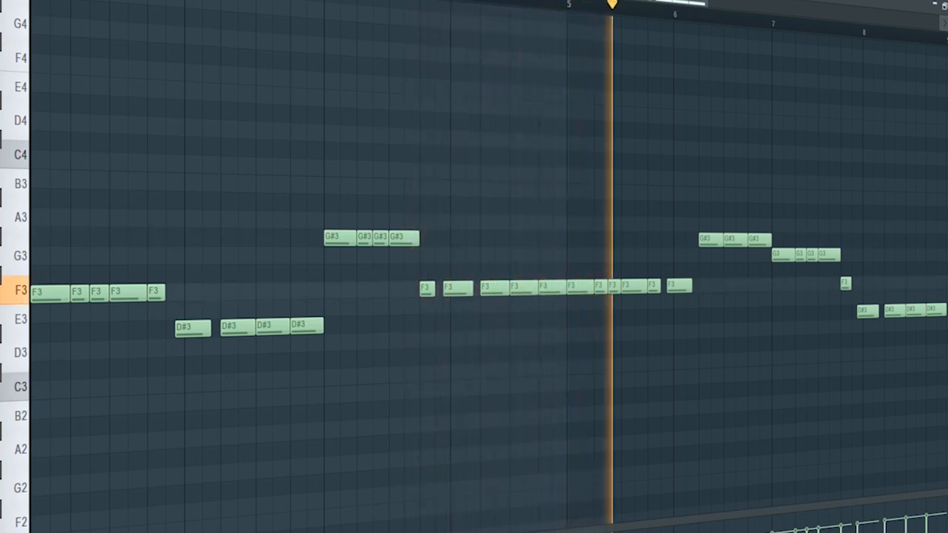